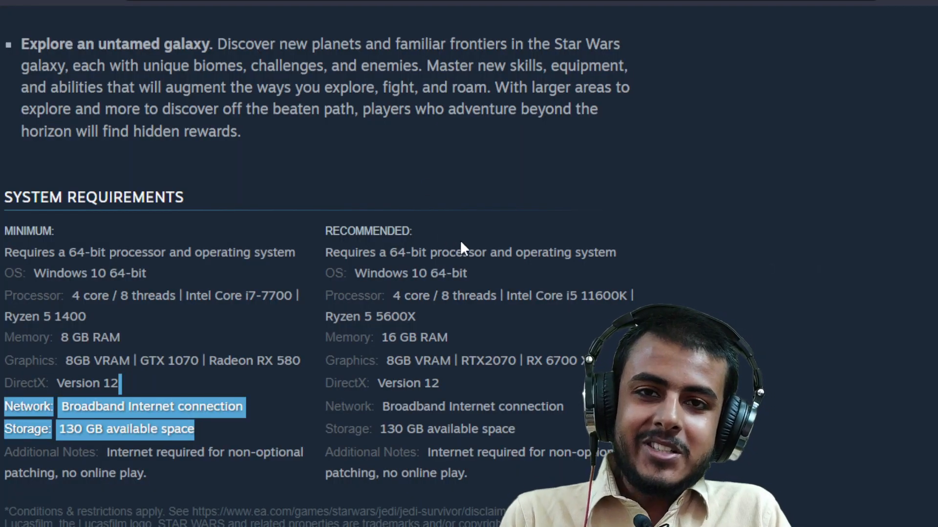
mouse_move(449, 317)
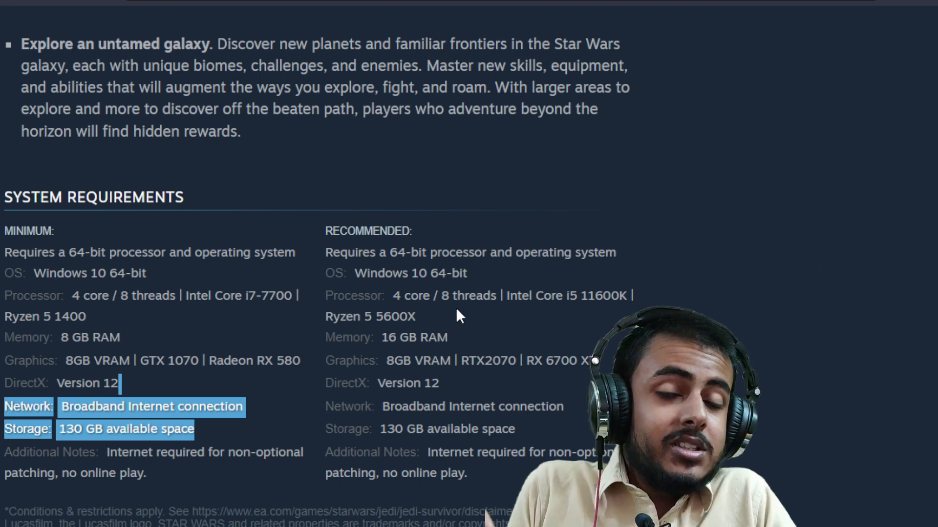
mouse_move(584, 284)
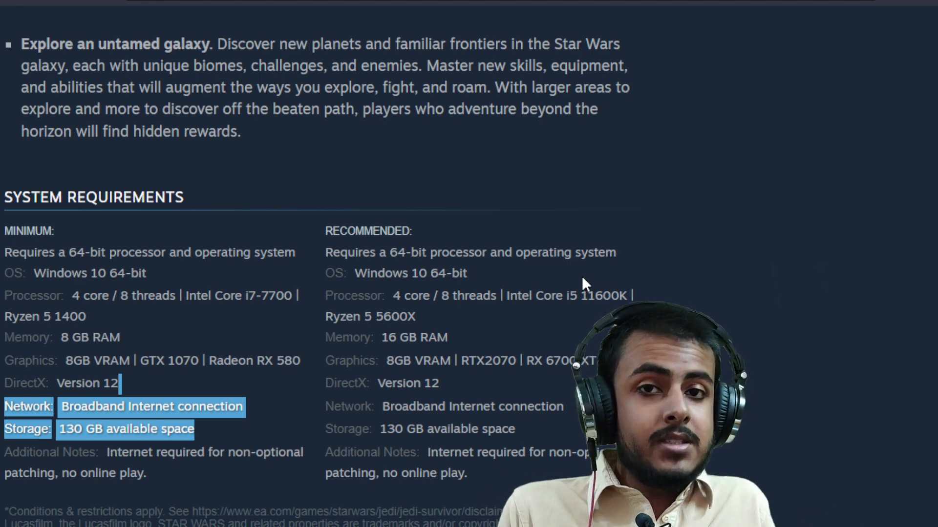
- Clear the highlighted network and storage lines in the minimum requirements
left_click(192, 337)
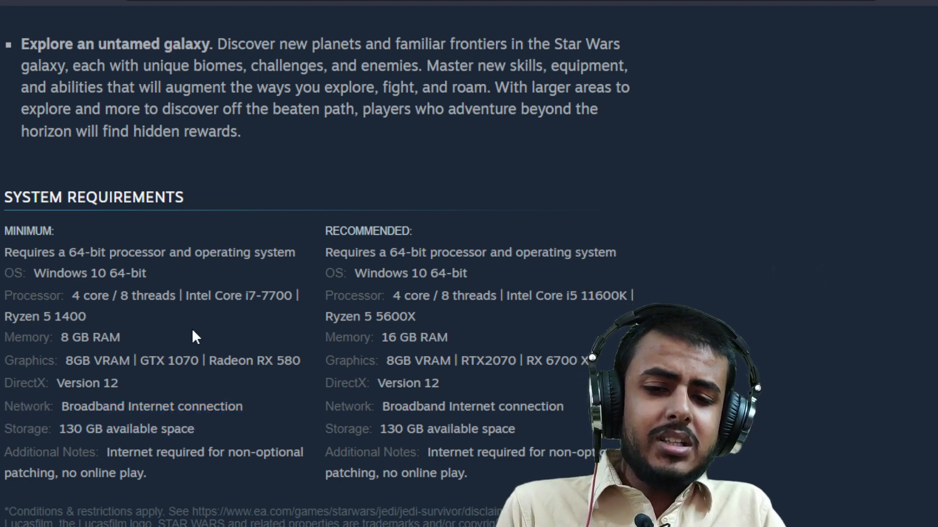
mouse_move(124, 375)
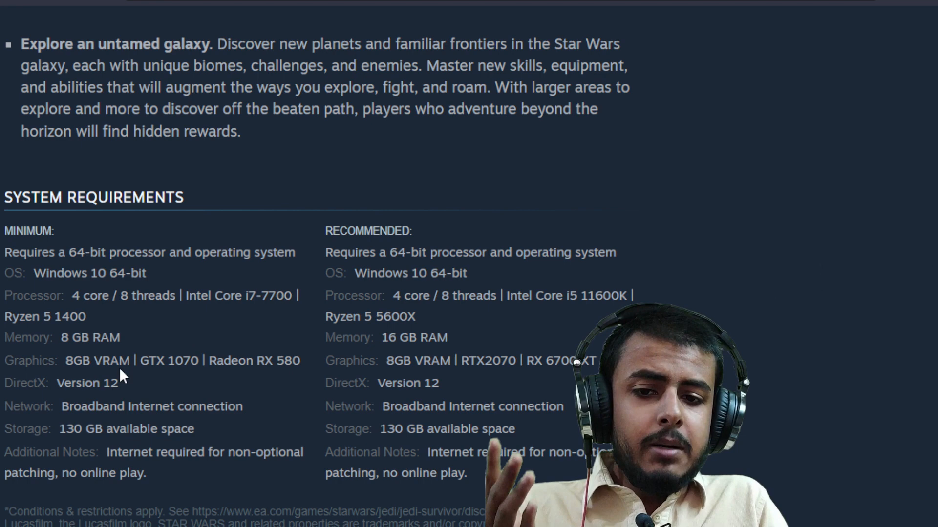
mouse_move(123, 311)
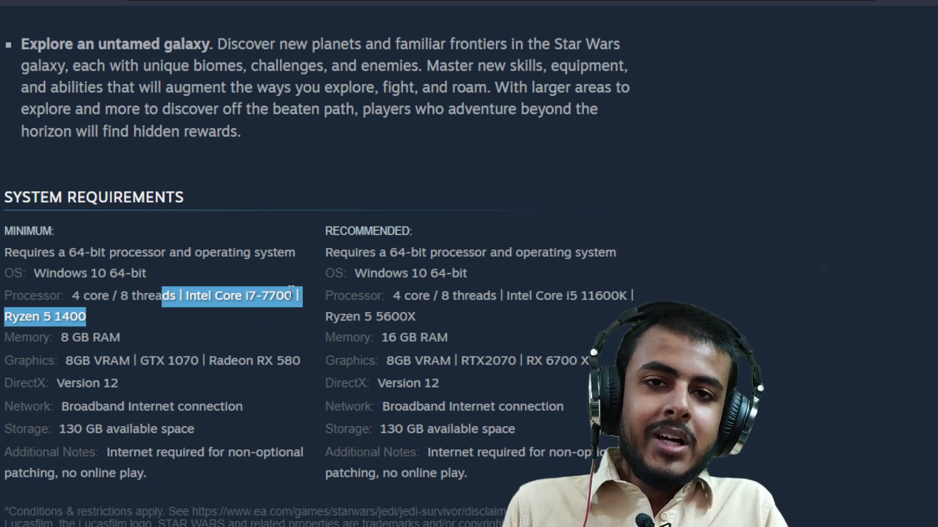
mouse_move(270, 282)
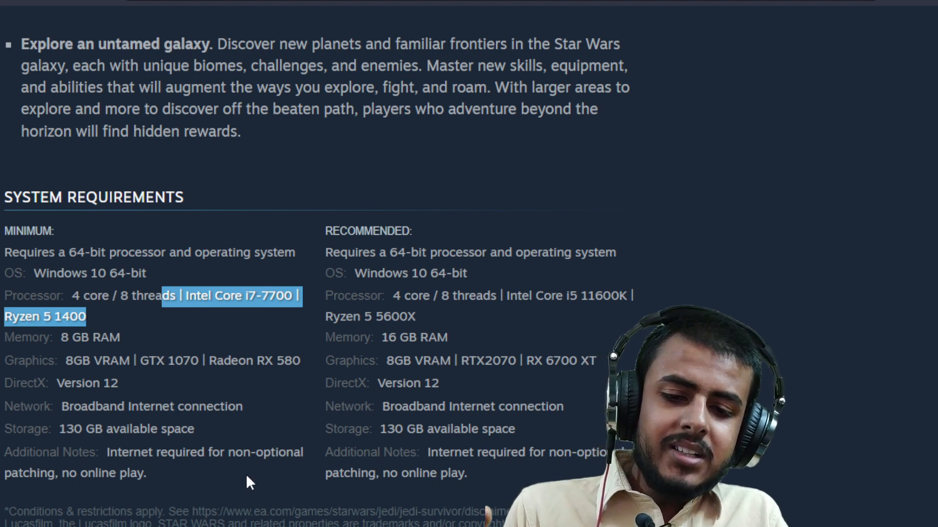
scroll("up", 3)
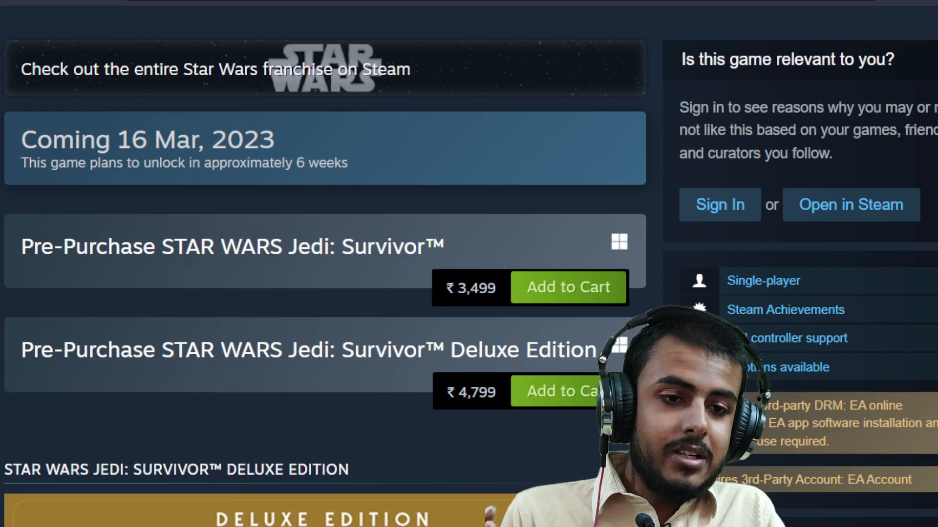
scroll("down", 3)
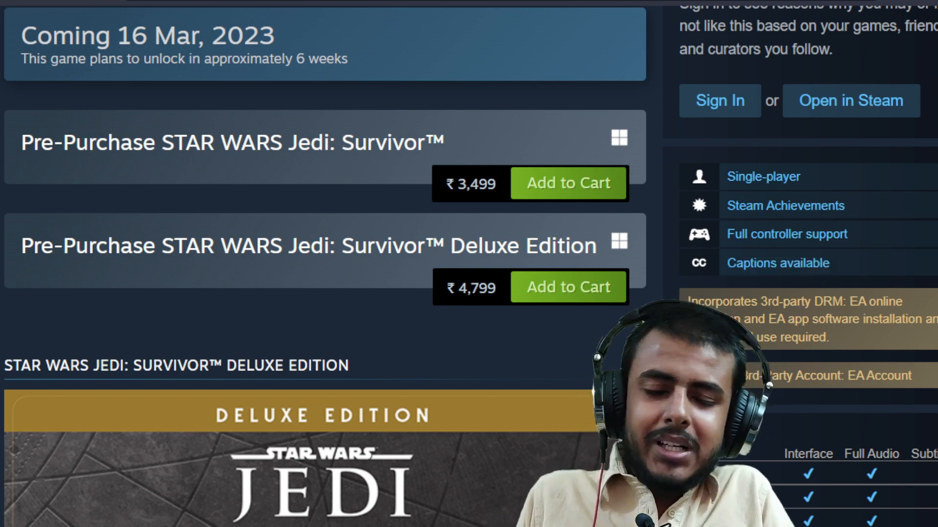
scroll("down", 3)
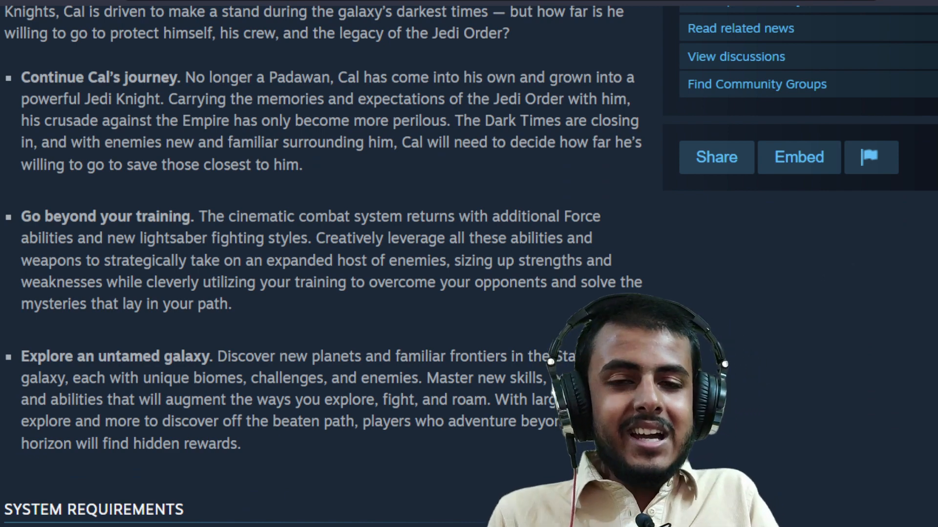
scroll("down", 3)
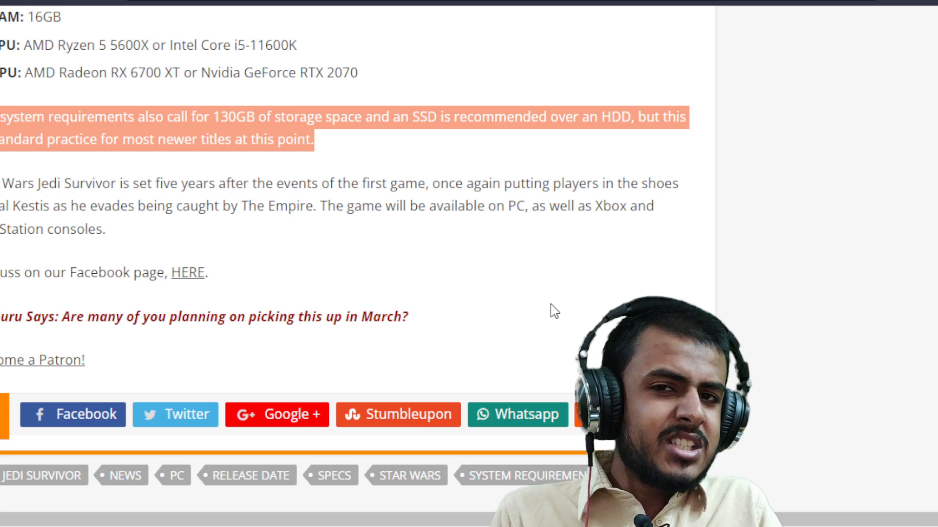
mouse_move(523, 303)
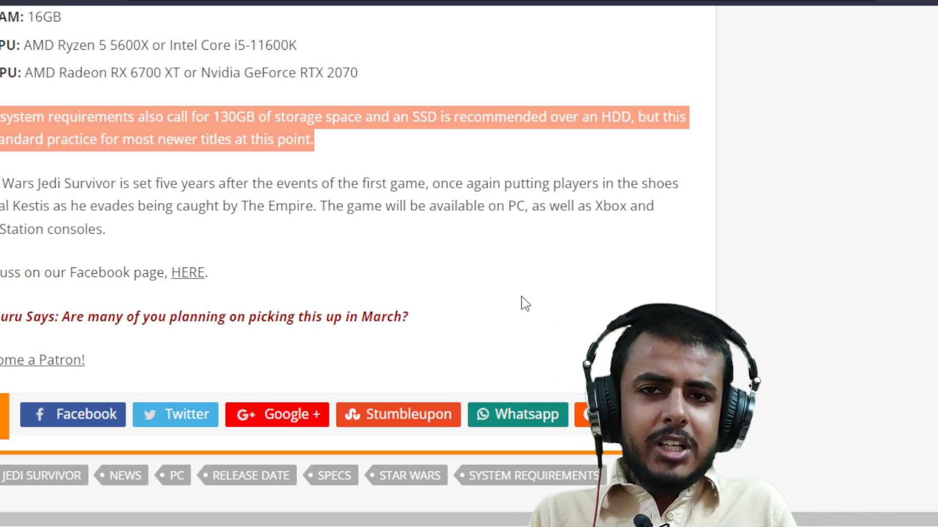